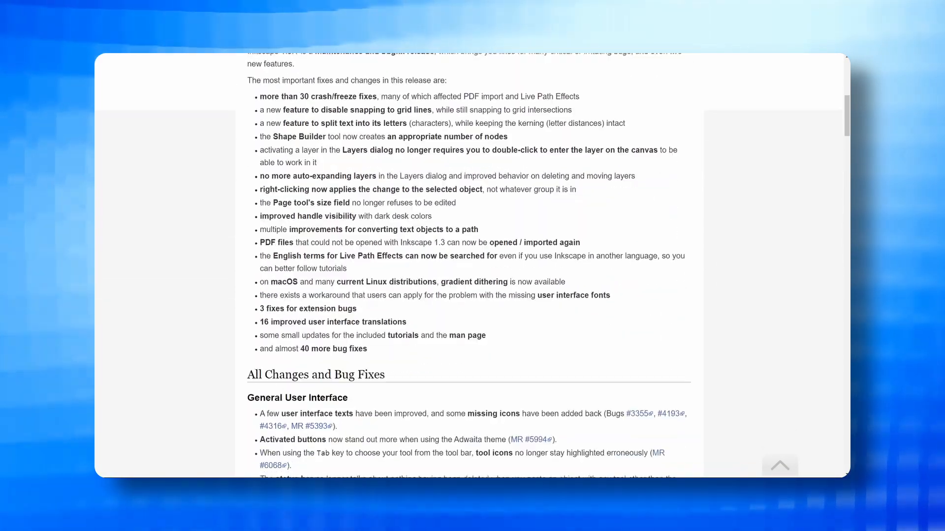
Step: Scroll the Inkscape 1.3.1 release notes past the bug-fix lists to the Live Path Effects fixes
{"action": "scroll", "scroll_direction": "down", "scroll_amount": 3}
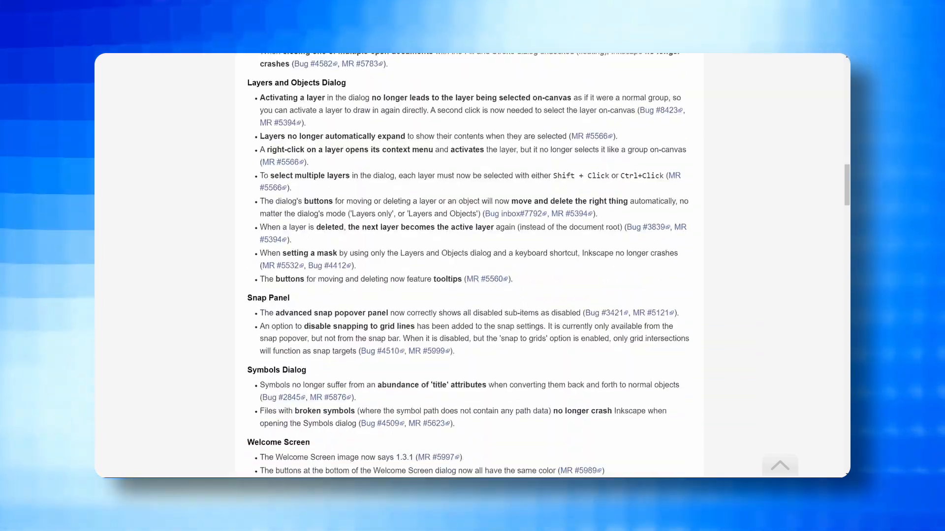
{"action": "scroll", "scroll_direction": "down", "scroll_amount": 3}
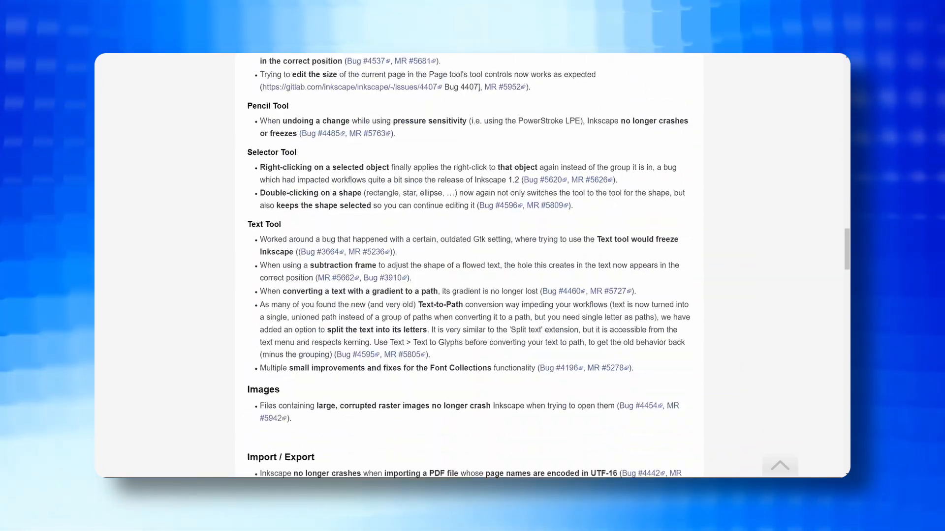
{"action": "scroll", "scroll_direction": "down", "scroll_amount": 3}
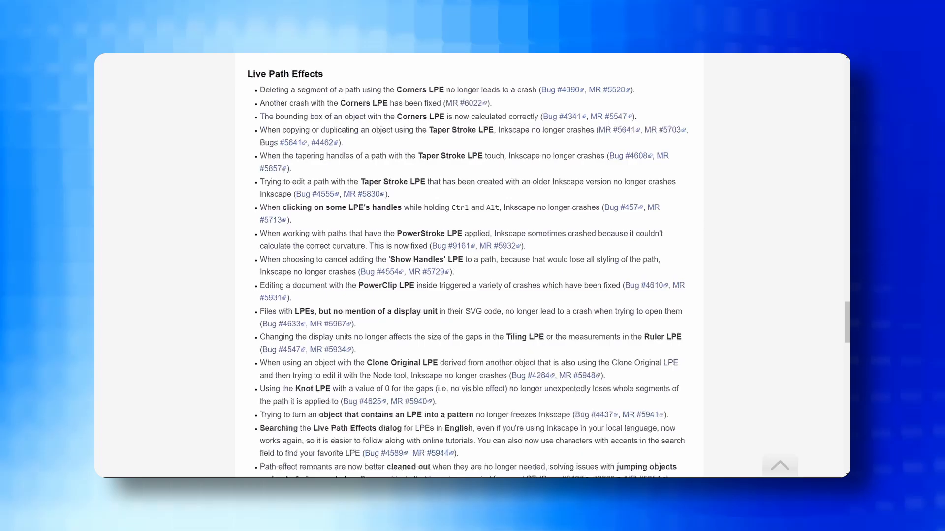
{"action": "scroll", "scroll_direction": "down", "scroll_amount": 3}
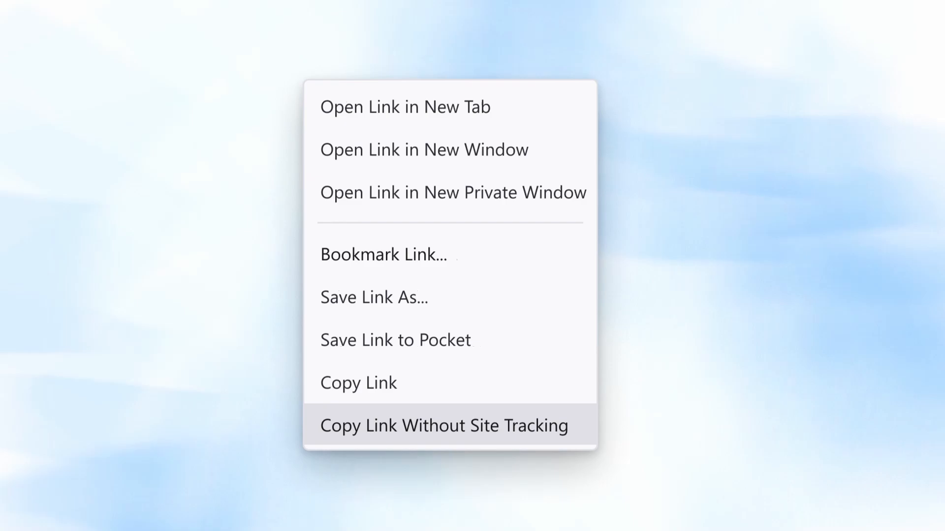
Step: Bring up the Firefox release notes and scroll to Copy Link Without Site Tracking and Global Privacy Control
{"action": "left_click", "coordinate": [442, 425]}
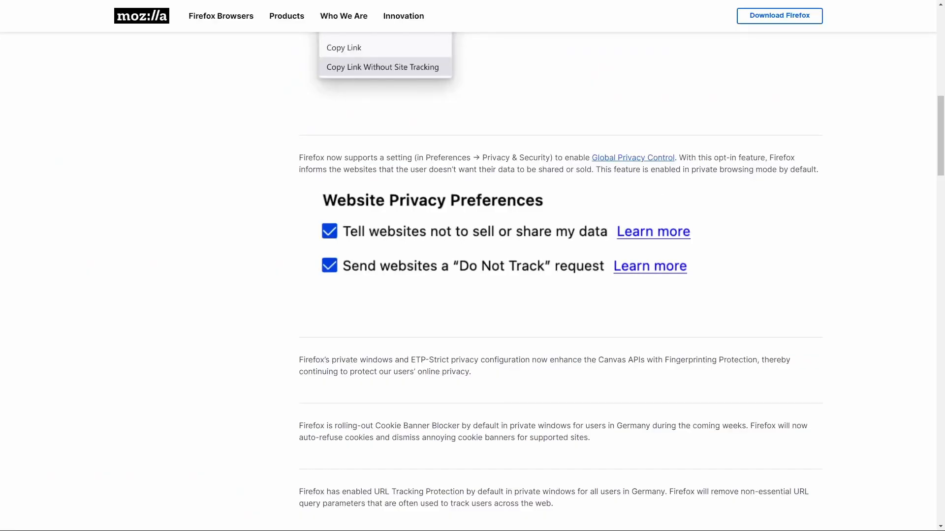
{"action": "scroll", "scroll_direction": "down", "scroll_amount": 3}
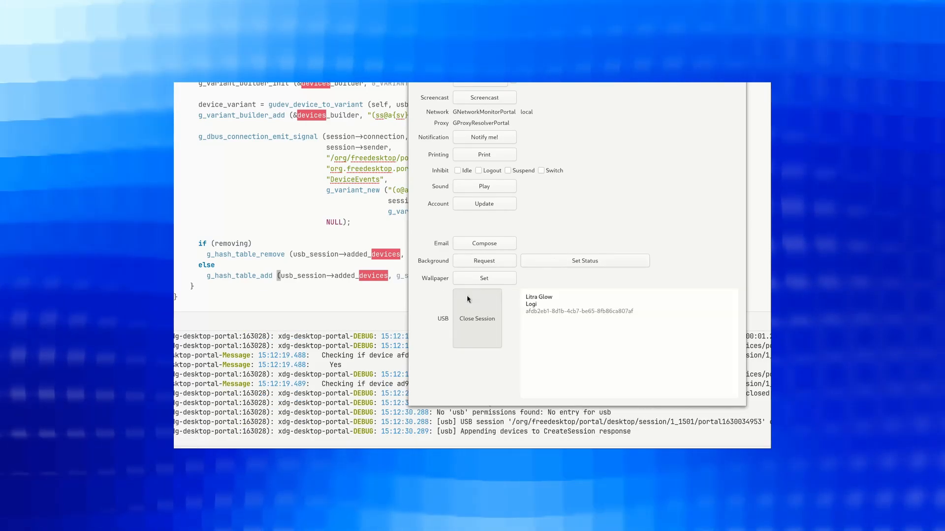
Step: Watch the GNOME USB portal and grouped-notification demos, then open the KDE 'Plasma 6 feature freeze approaches' post
{"action": "left_click", "coordinate": [477, 318]}
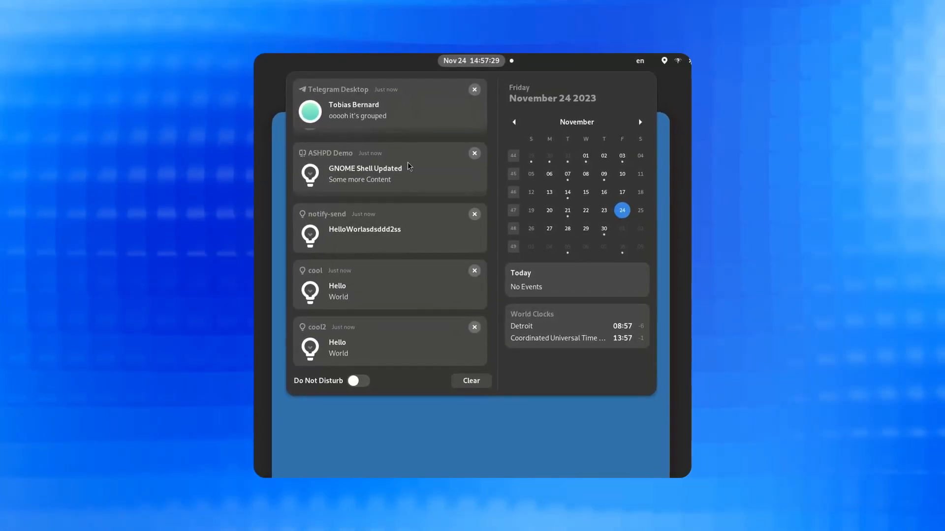
{"action": "left_click", "coordinate": [388, 167]}
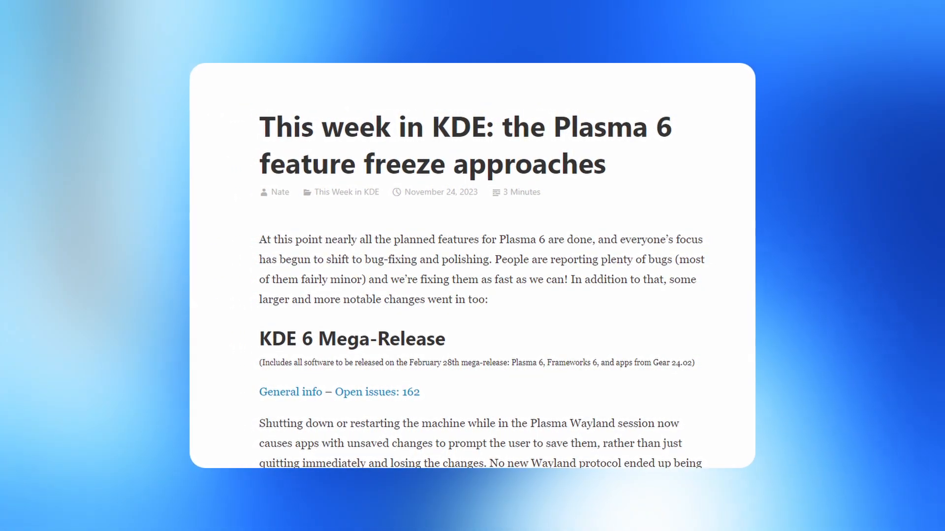
Step: Scroll the KDE post into its Mega-Release section, through the Bounce Keys, Partition Manager and Desktop file fixes
{"action": "scroll", "scroll_direction": "down", "scroll_amount": 3}
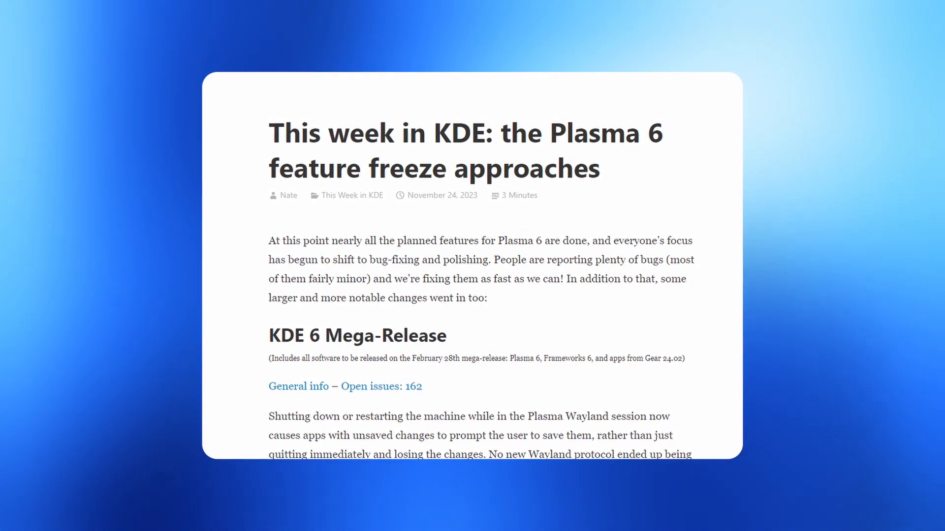
{"action": "scroll", "scroll_direction": "down", "scroll_amount": 3}
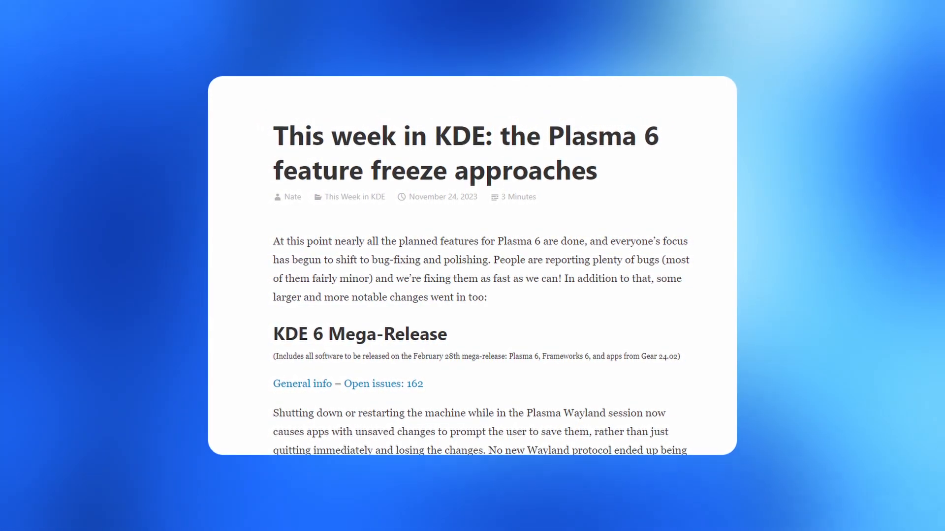
{"action": "scroll", "scroll_direction": "down", "scroll_amount": 3}
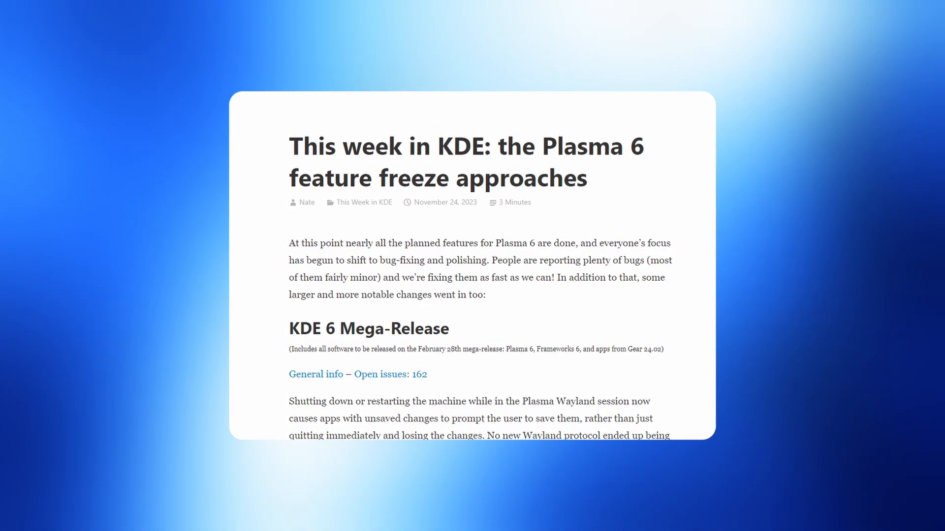
{"action": "scroll", "scroll_direction": "down", "scroll_amount": 3}
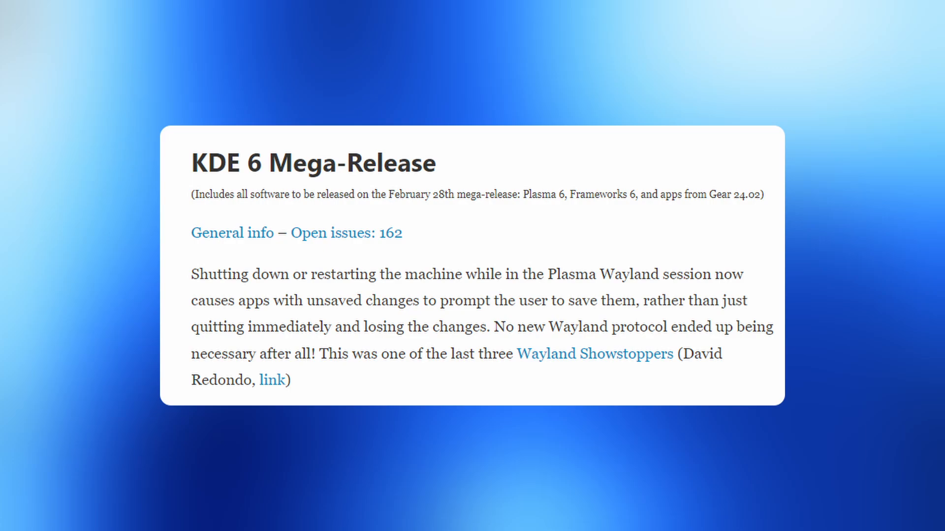
{"action": "scroll", "scroll_direction": "down", "scroll_amount": 3}
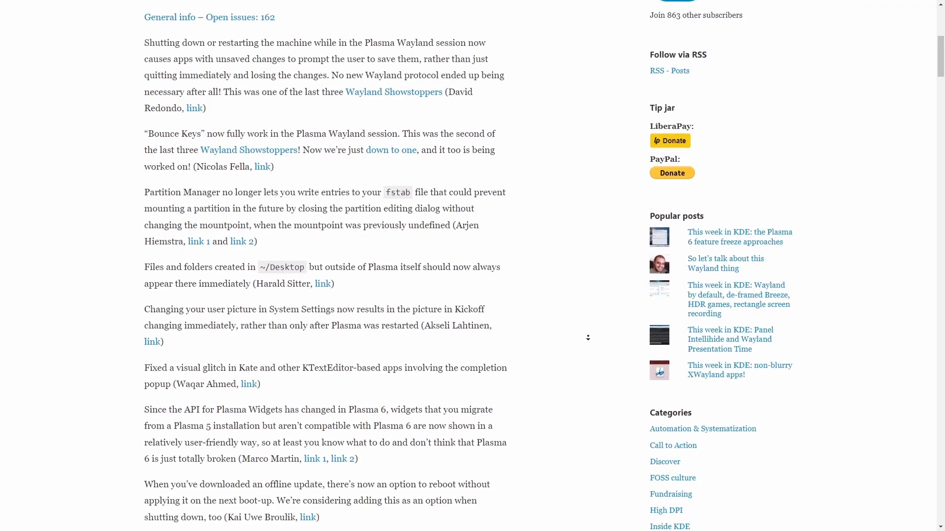
{"action": "scroll", "scroll_direction": "down", "scroll_amount": 3}
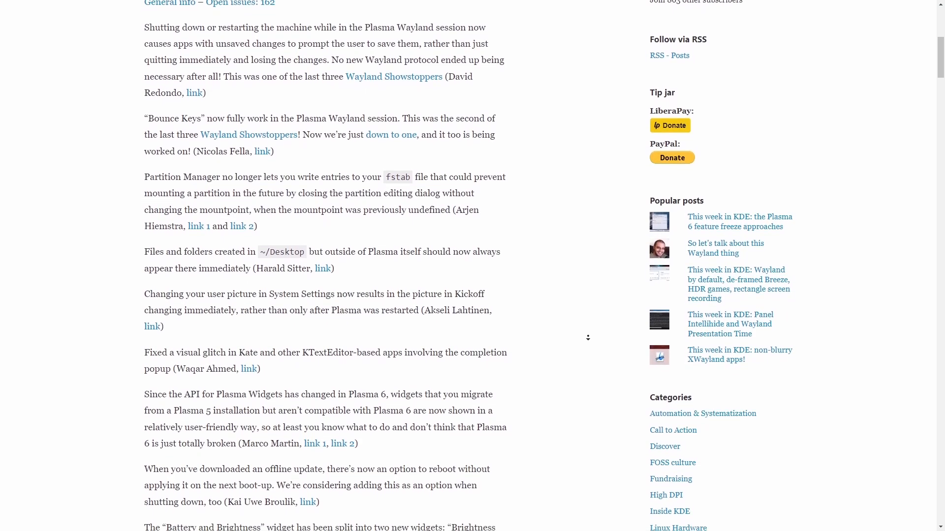
{"action": "scroll", "scroll_direction": "down", "scroll_amount": 3}
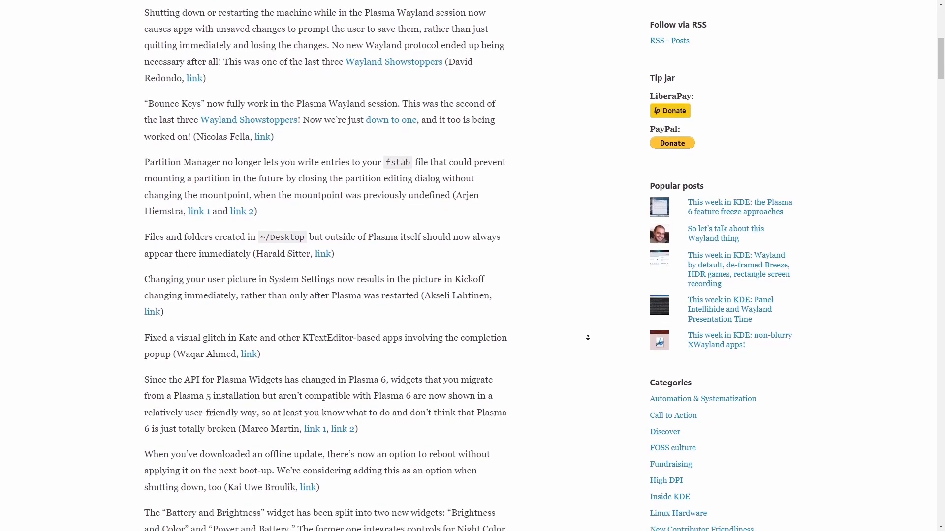
{"action": "scroll", "scroll_direction": "down", "scroll_amount": 3}
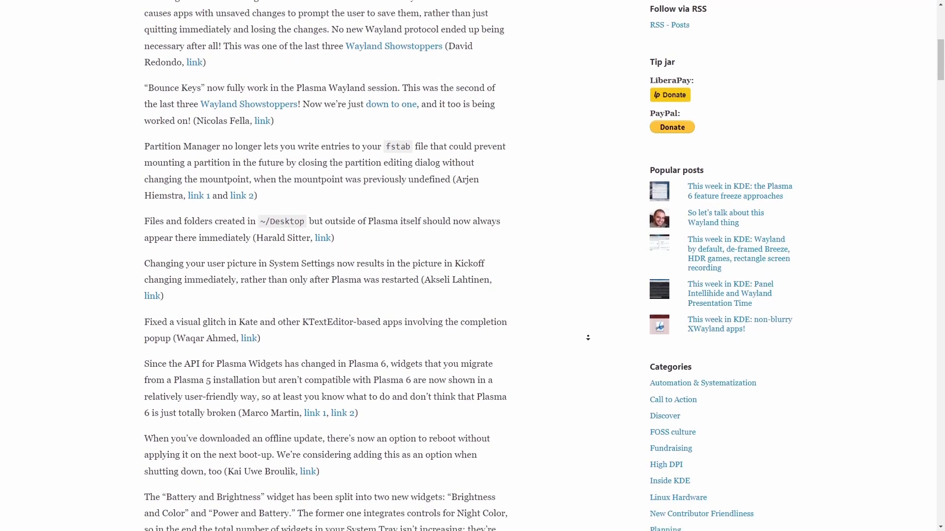
{"action": "scroll", "scroll_direction": "down", "scroll_amount": 3}
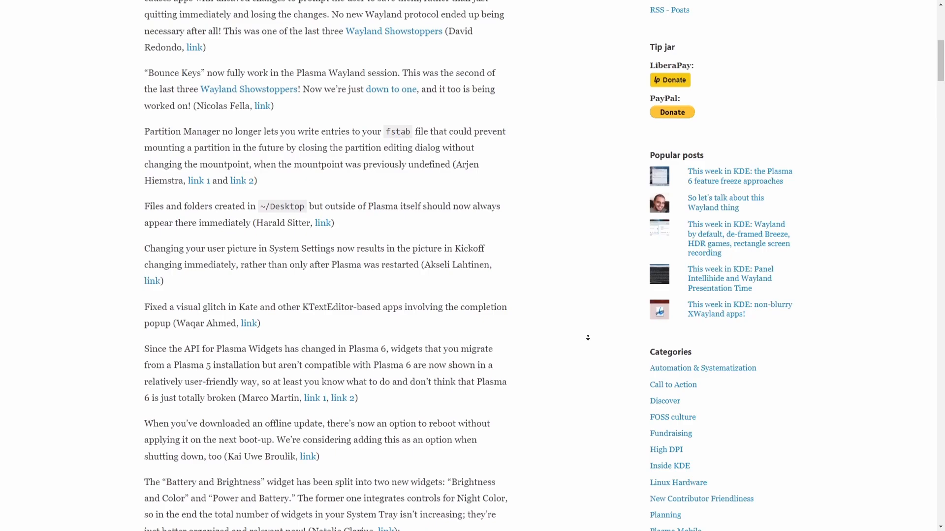
{"action": "scroll", "scroll_direction": "down", "scroll_amount": 3}
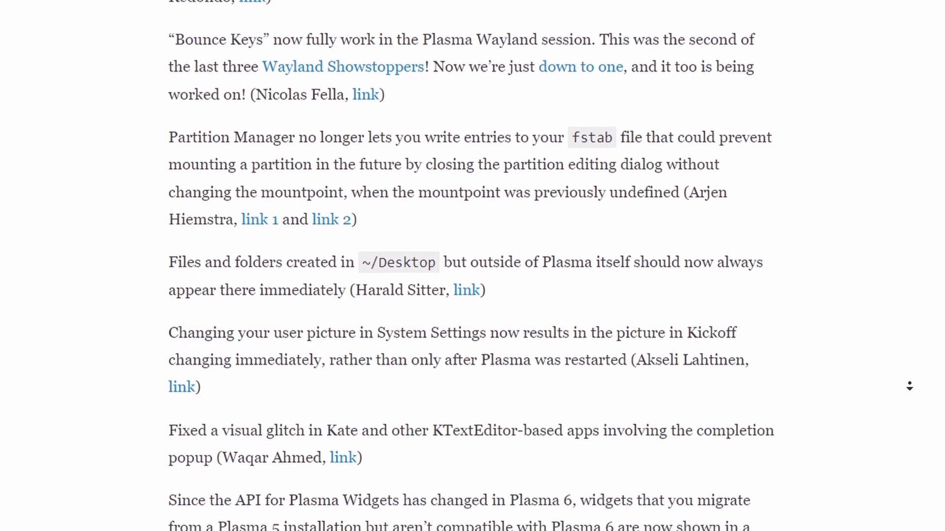
Step: Scroll past the offline-update reboot option to the split Power and Battery widget screenshot
{"action": "scroll", "scroll_direction": "down", "scroll_amount": 3}
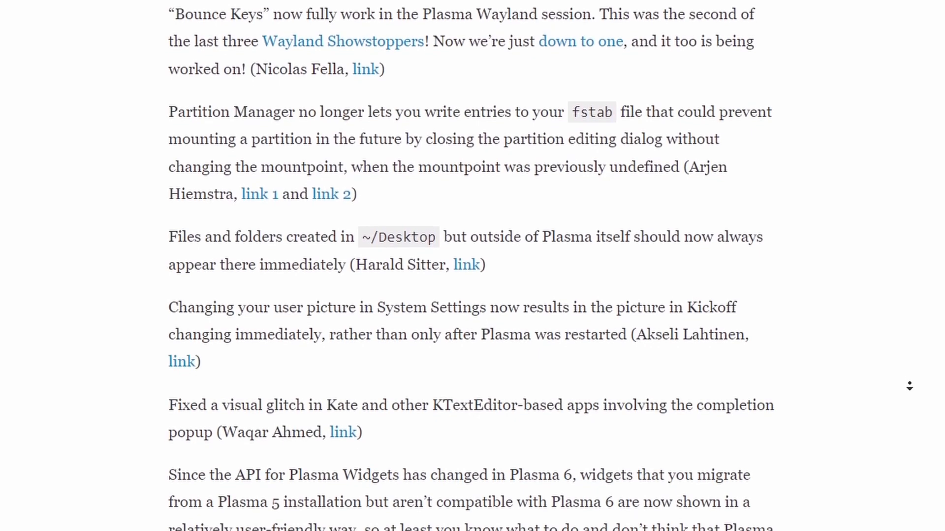
{"action": "scroll", "scroll_direction": "down", "scroll_amount": 3}
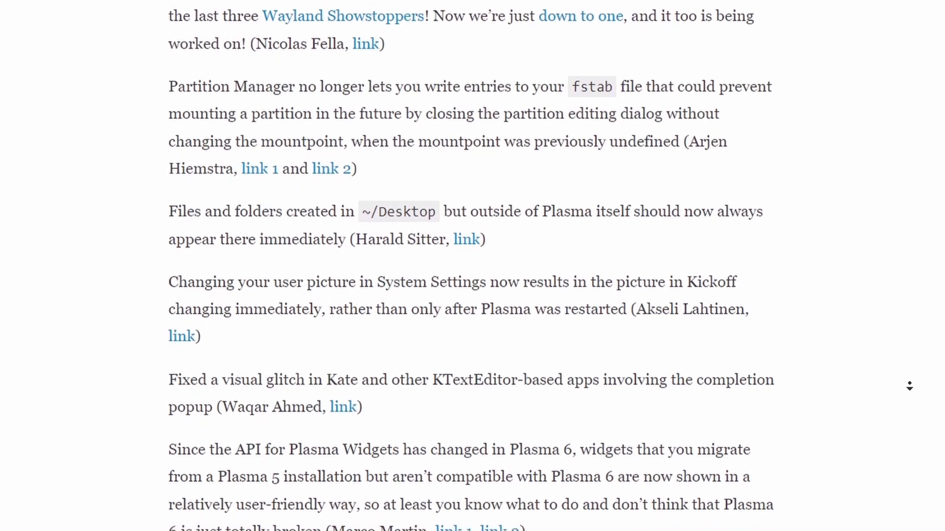
{"action": "scroll", "scroll_direction": "down", "scroll_amount": 3}
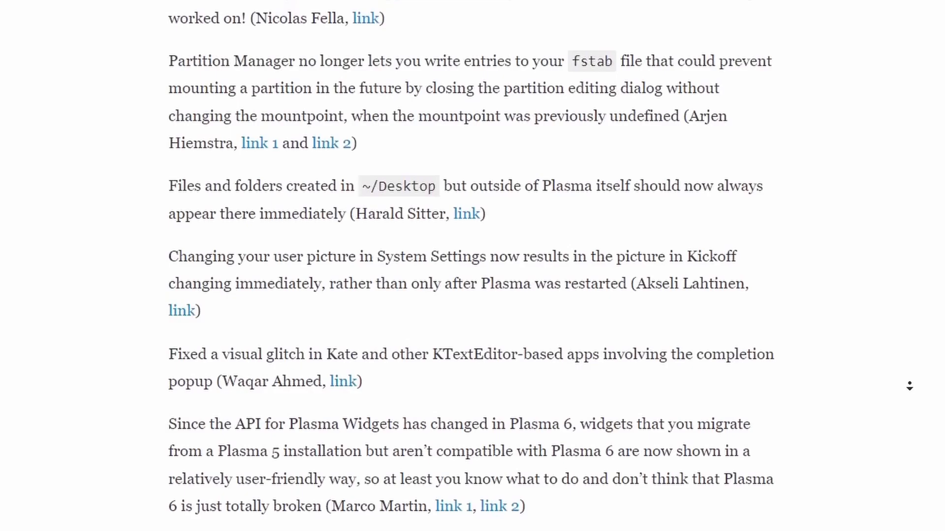
{"action": "scroll", "scroll_direction": "down", "scroll_amount": 3}
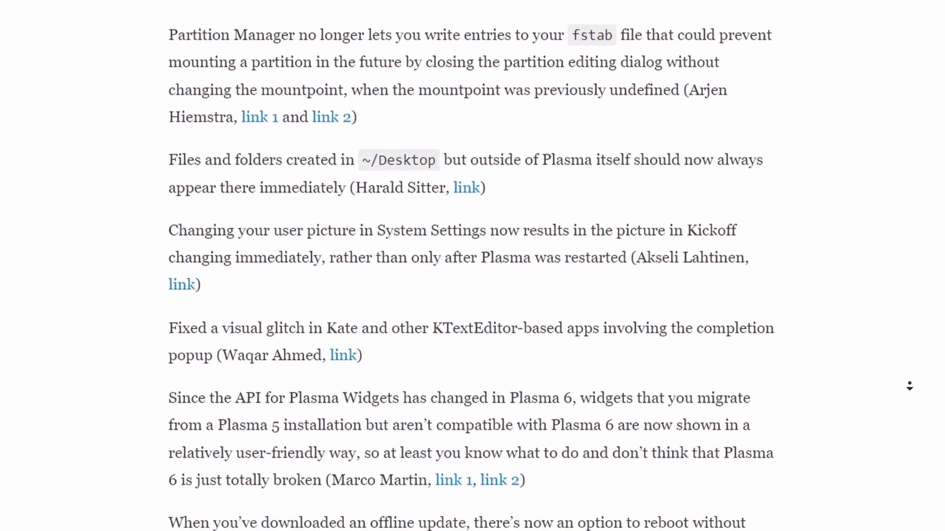
{"action": "scroll", "scroll_direction": "down", "scroll_amount": 3}
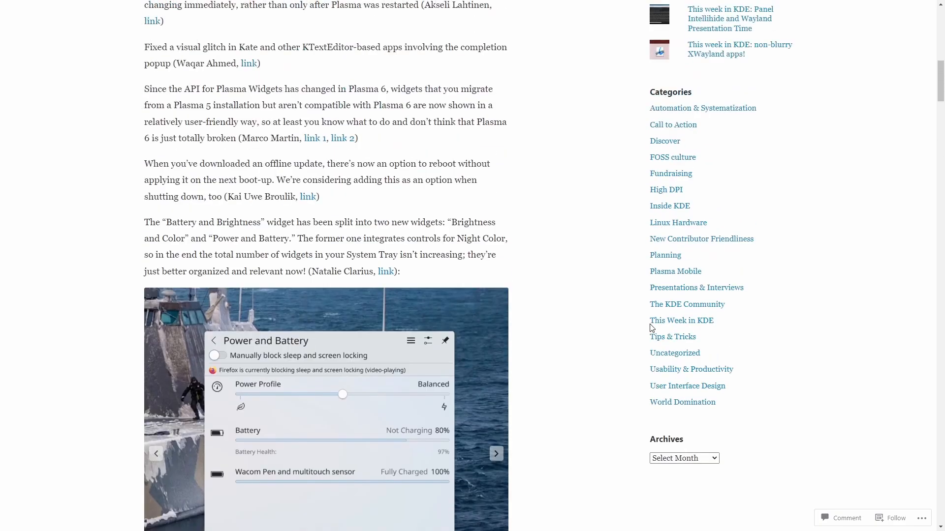
Step: Scroll past the KMail frameless styling to the Not Responding dialog and Welcome Center beta page
{"action": "scroll", "scroll_direction": "down", "scroll_amount": 3}
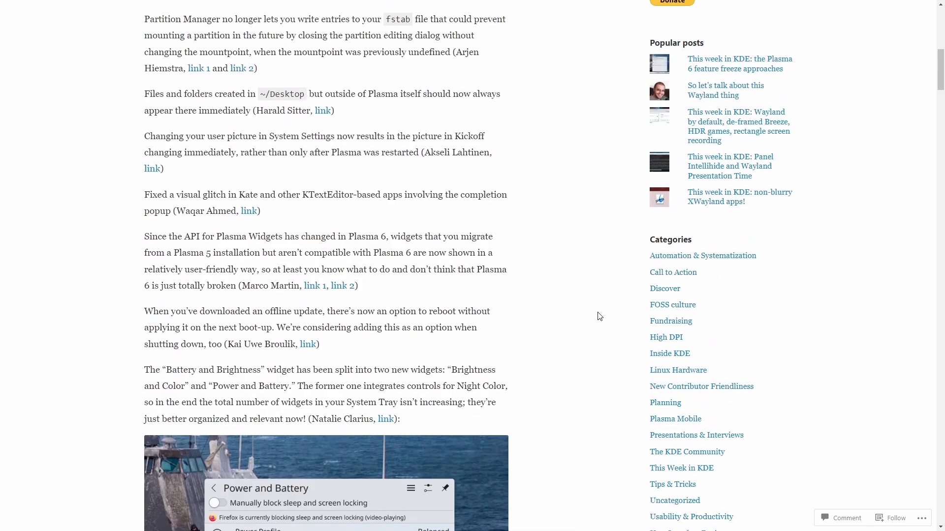
{"action": "scroll", "scroll_direction": "down", "scroll_amount": 3}
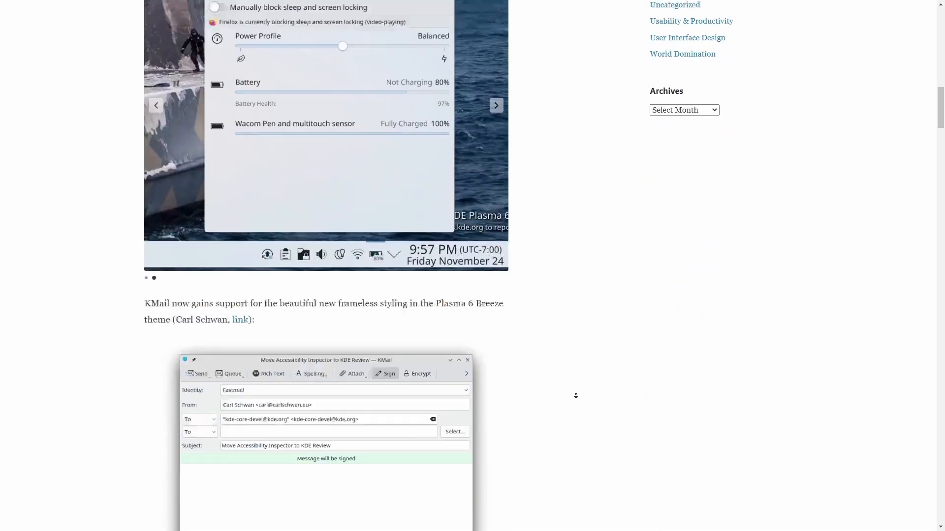
{"action": "scroll", "scroll_direction": "down", "scroll_amount": 3}
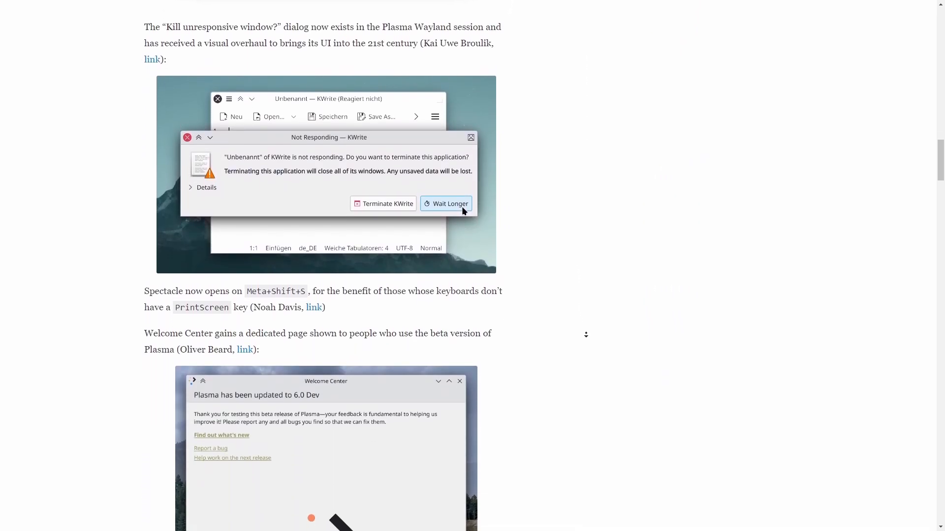
{"action": "scroll", "scroll_direction": "down", "scroll_amount": 3}
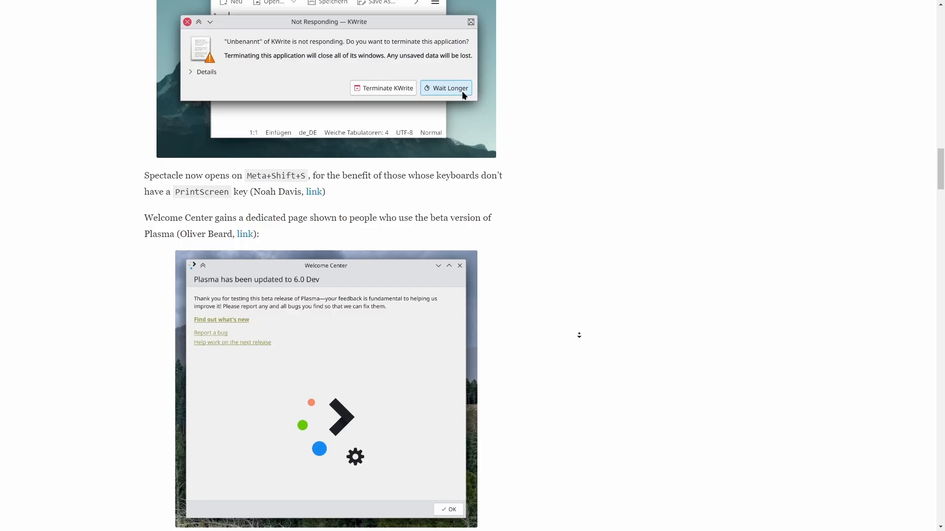